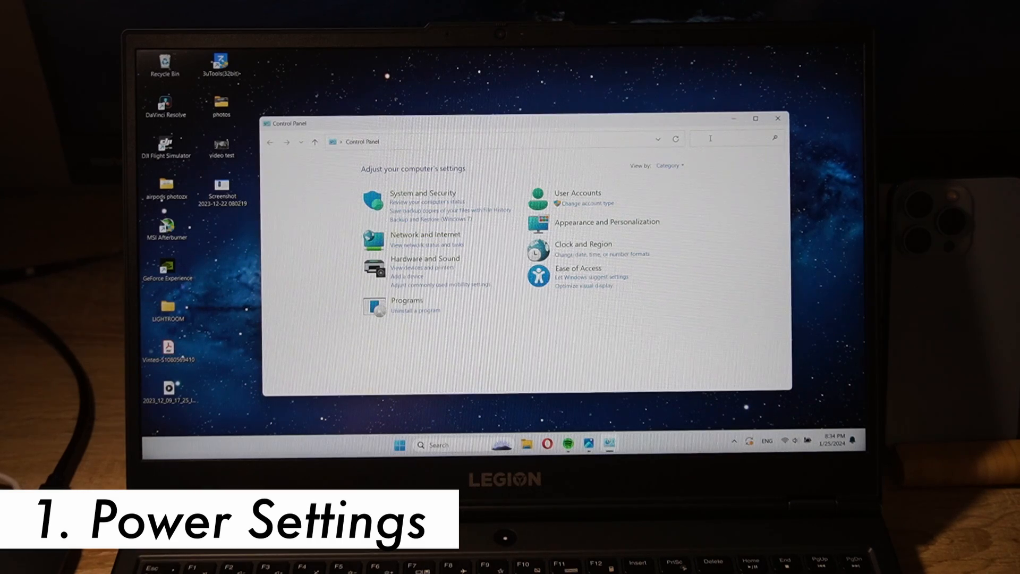
Step: Create a Power saver-based plan: display off after 2 minutes, sleep after 10 minutes
{"action": "type", "text": "POWER"}
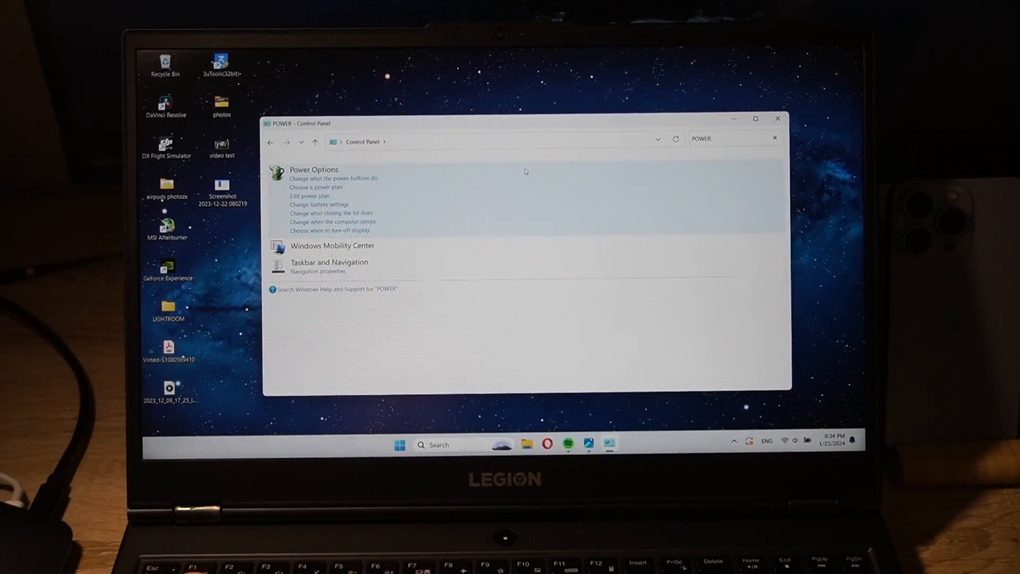
{"action": "left_click", "coordinate": [316, 186]}
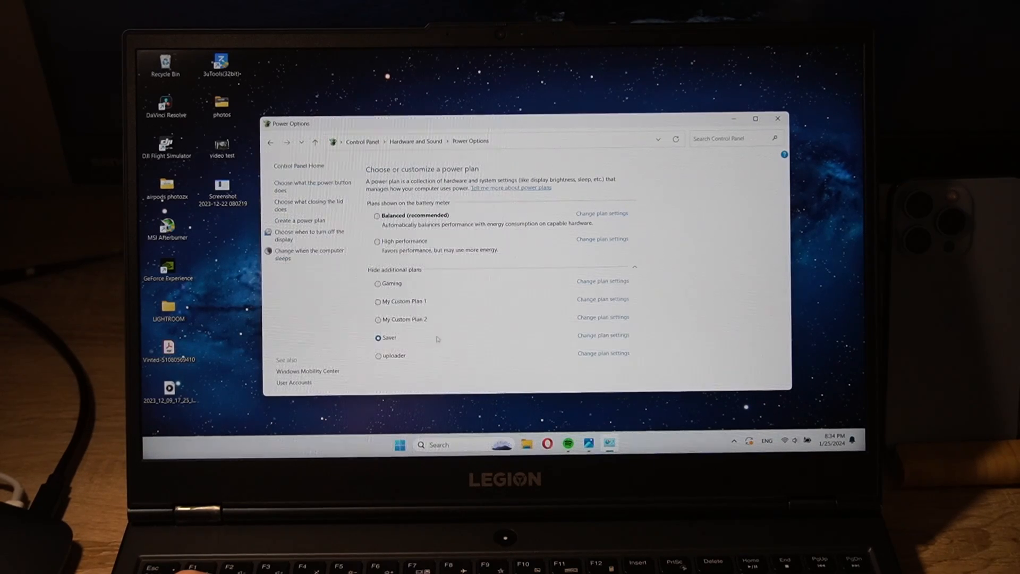
{"action": "mouse_move", "coordinate": [441, 310]}
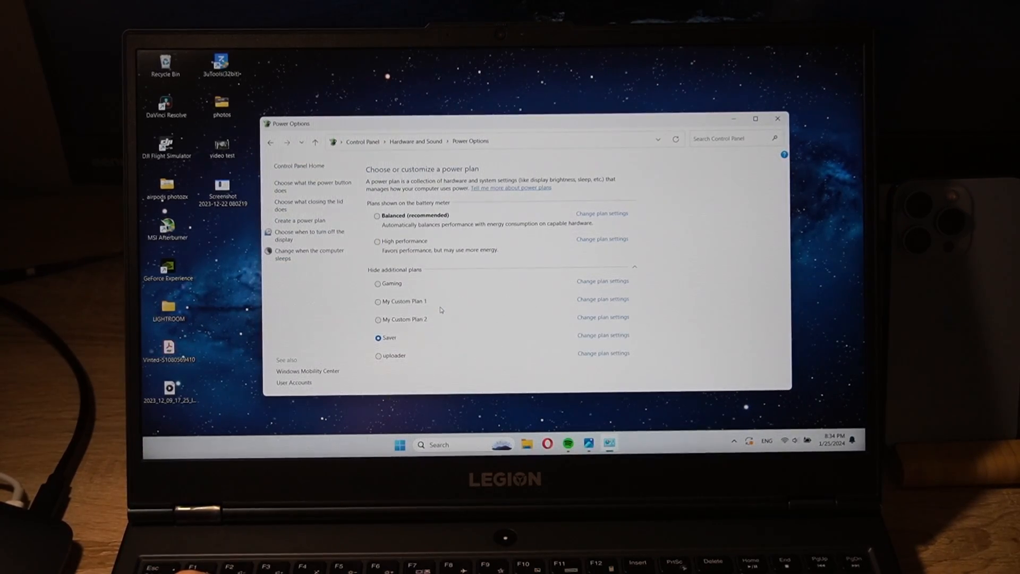
{"action": "left_click", "coordinate": [299, 220]}
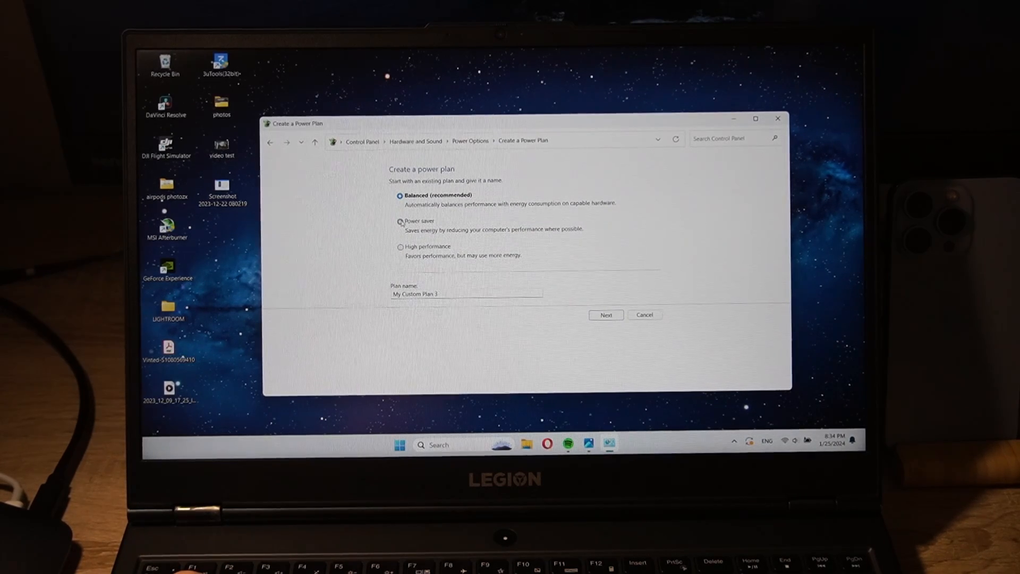
{"action": "left_click", "coordinate": [400, 221]}
{"action": "type", "text": "Power"}
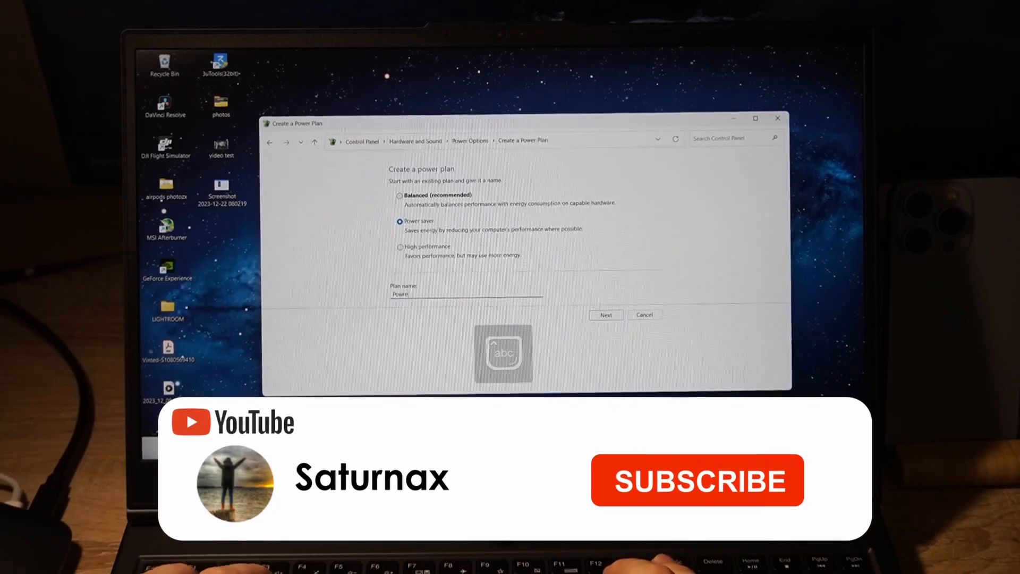
{"action": "left_click", "coordinate": [605, 314]}
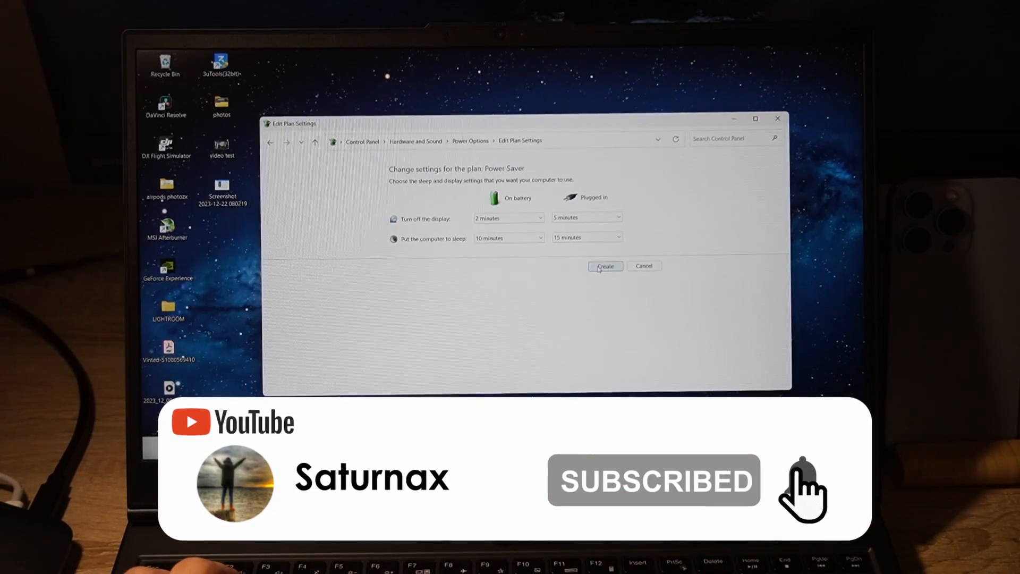
{"action": "left_click", "coordinate": [643, 266]}
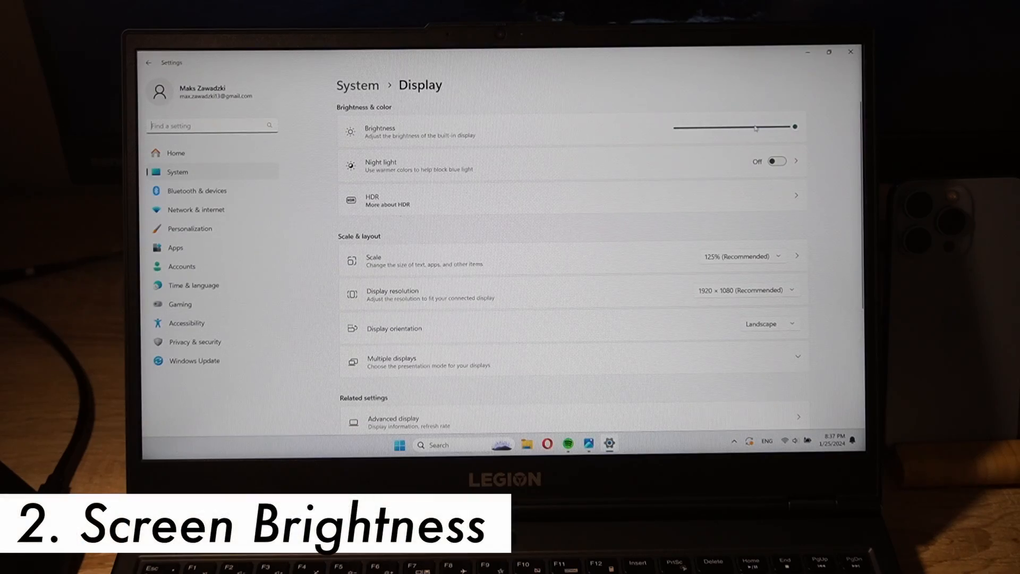
Step: Drag the Brightness slider left to dim the built-in display
{"action": "left_click_drag", "start_coordinate": [791, 127], "coordinate": [690, 127]}
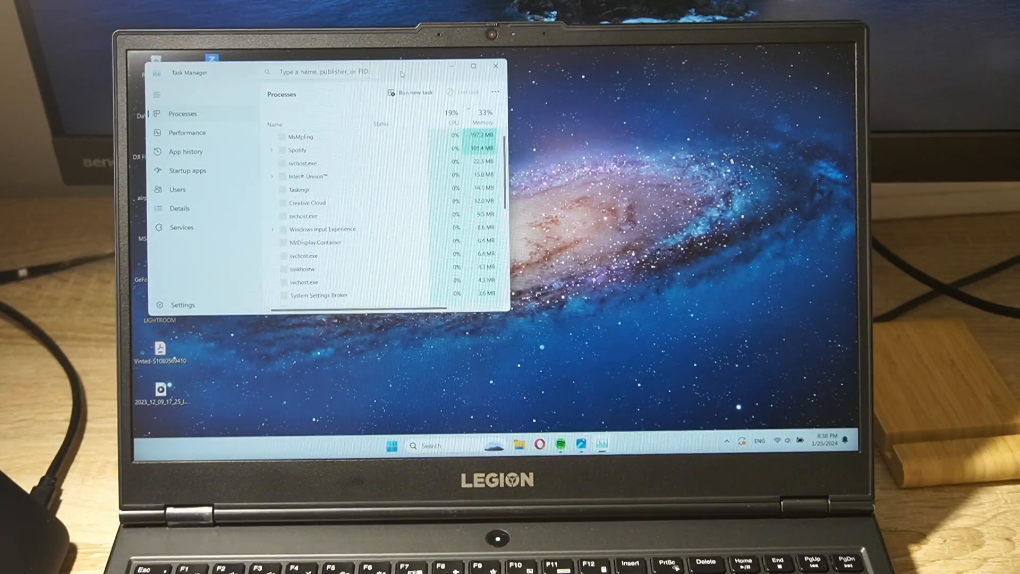
Step: Check the running processes and their memory use on Task Manager's Processes tab
{"action": "left_click", "coordinate": [473, 66]}
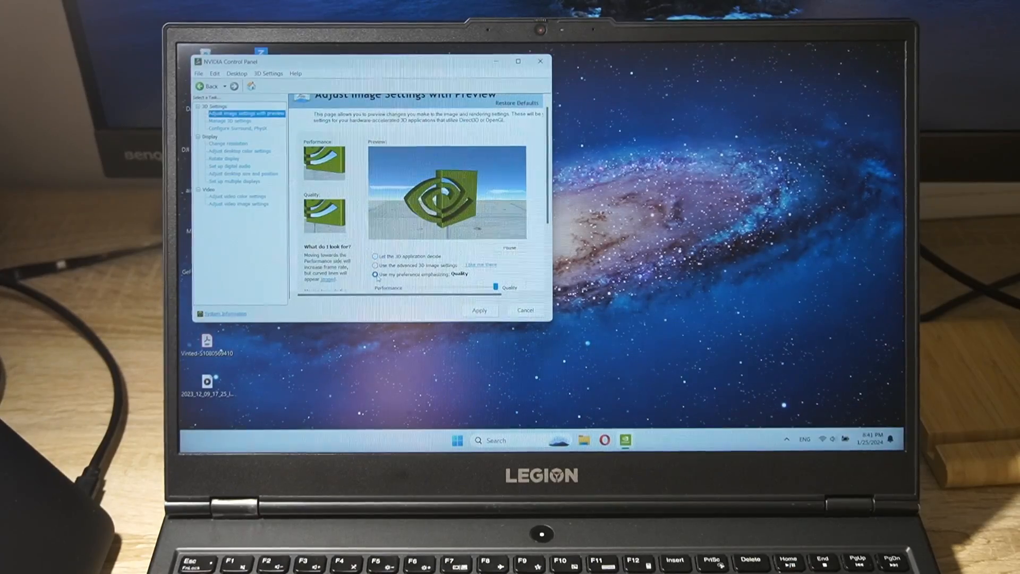
Step: Change the performance-versus-quality preference on NVIDIA's Adjust image settings with preview page
{"action": "left_click", "coordinate": [376, 255]}
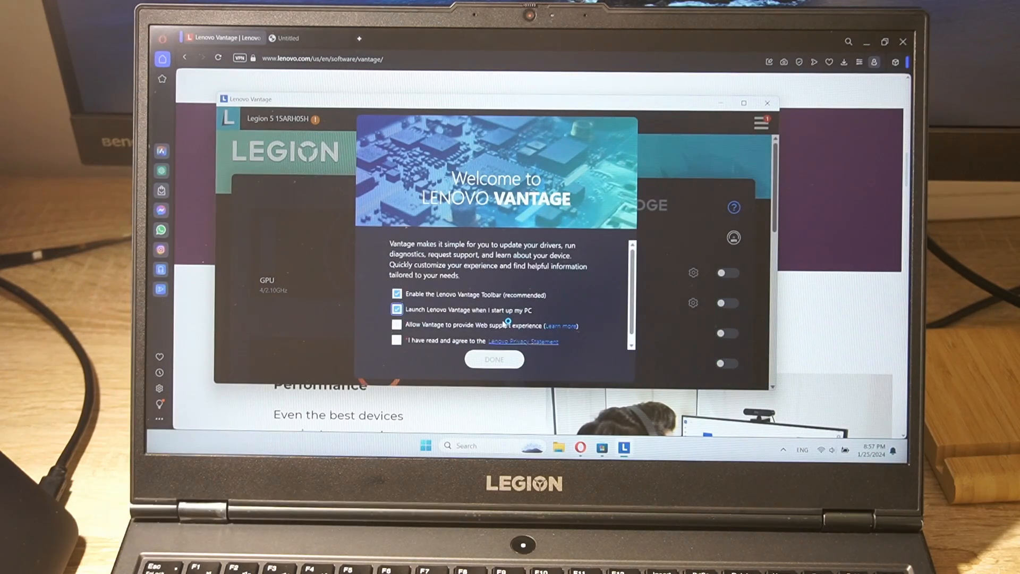
Step: Dismiss the Vantage welcome screen, enable Hybrid Mode under Legion Edge, and accept the restart notice
{"action": "left_click", "coordinate": [494, 358]}
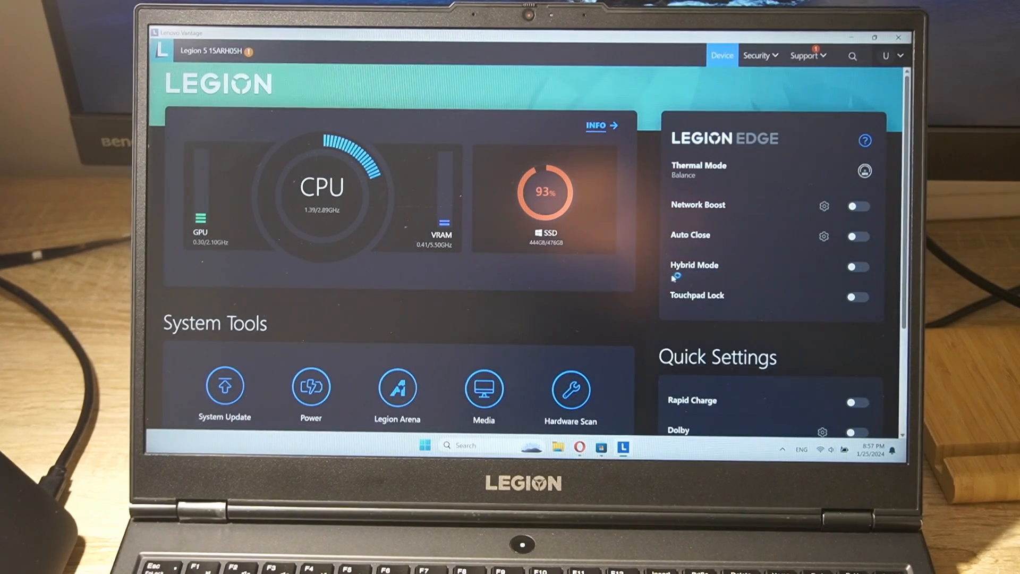
{"action": "left_click", "coordinate": [858, 266]}
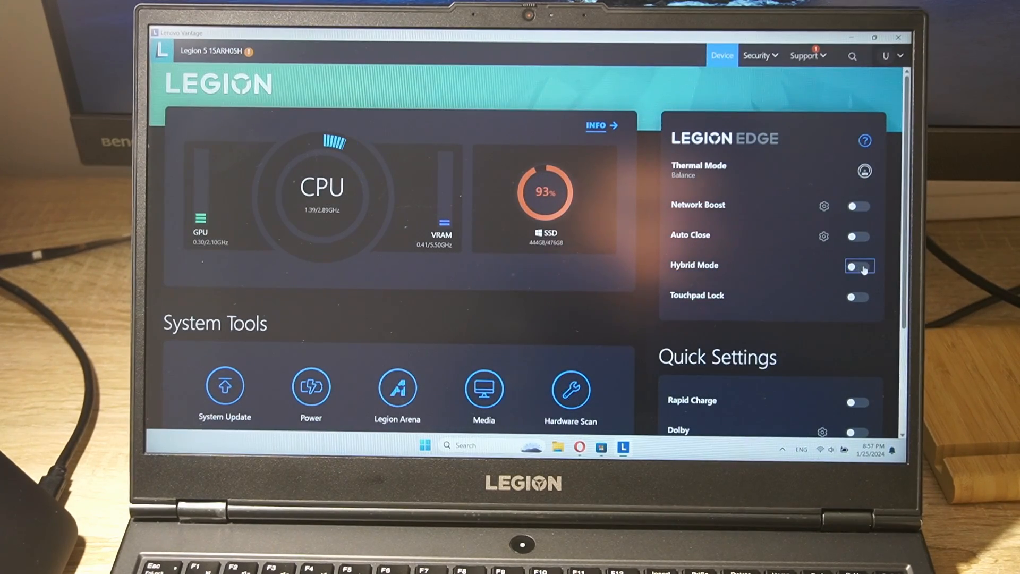
{"action": "left_click", "coordinate": [860, 266]}
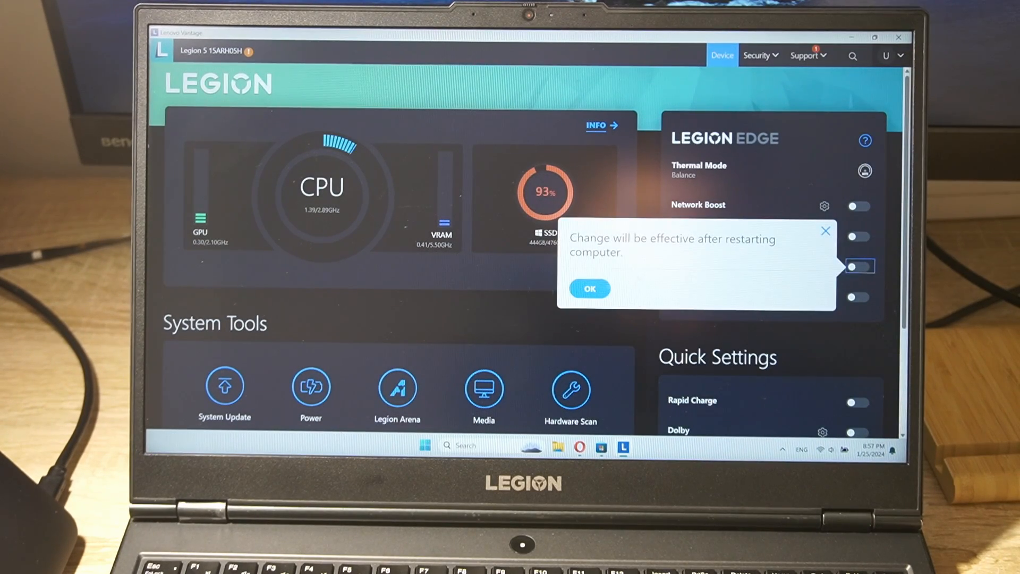
{"action": "left_click", "coordinate": [587, 288]}
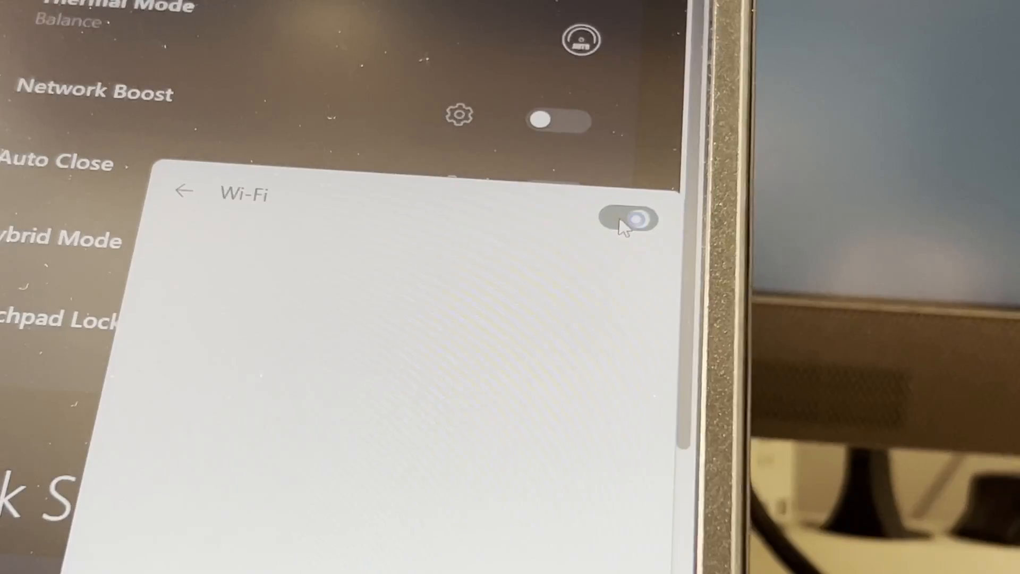
Step: Switch Wi-Fi off in Quick Settings
{"action": "left_click", "coordinate": [626, 219]}
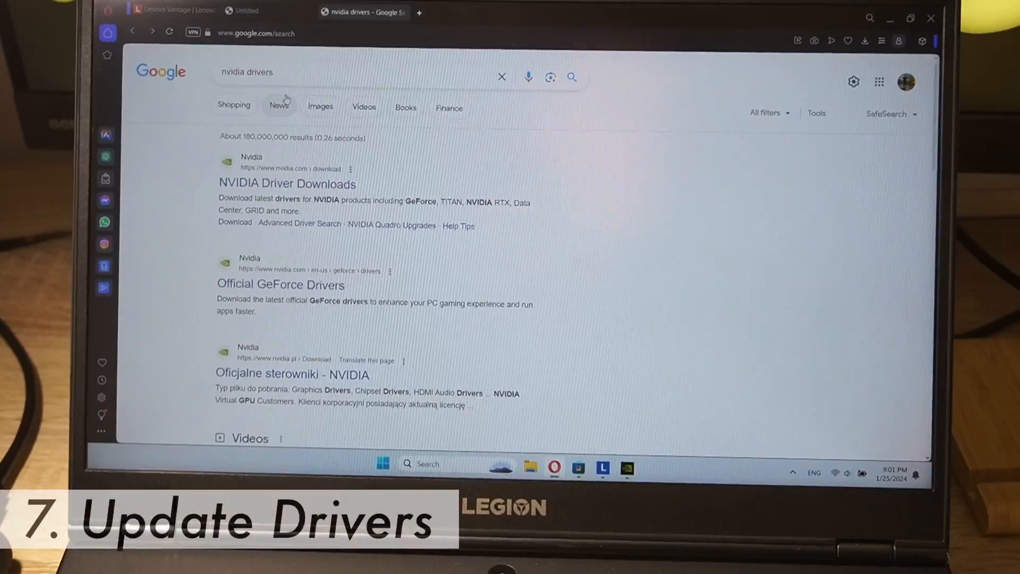
Step: Search NVIDIA Driver Downloads for the GeForce RTX 4060 Game Ready driver, Windows 10 64-bit
{"action": "left_click", "coordinate": [286, 183]}
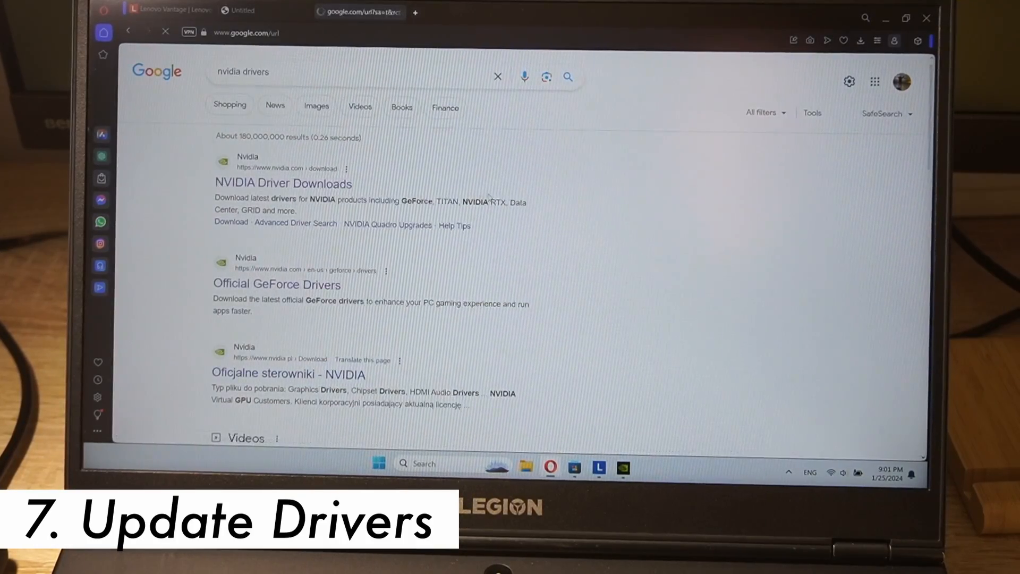
{"action": "left_click", "coordinate": [282, 183]}
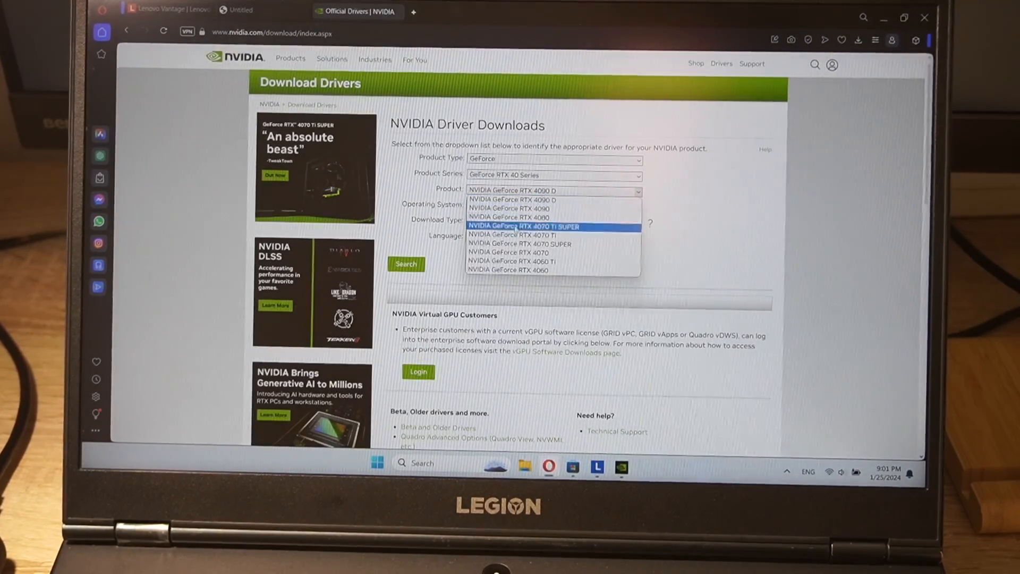
{"action": "left_click", "coordinate": [514, 270]}
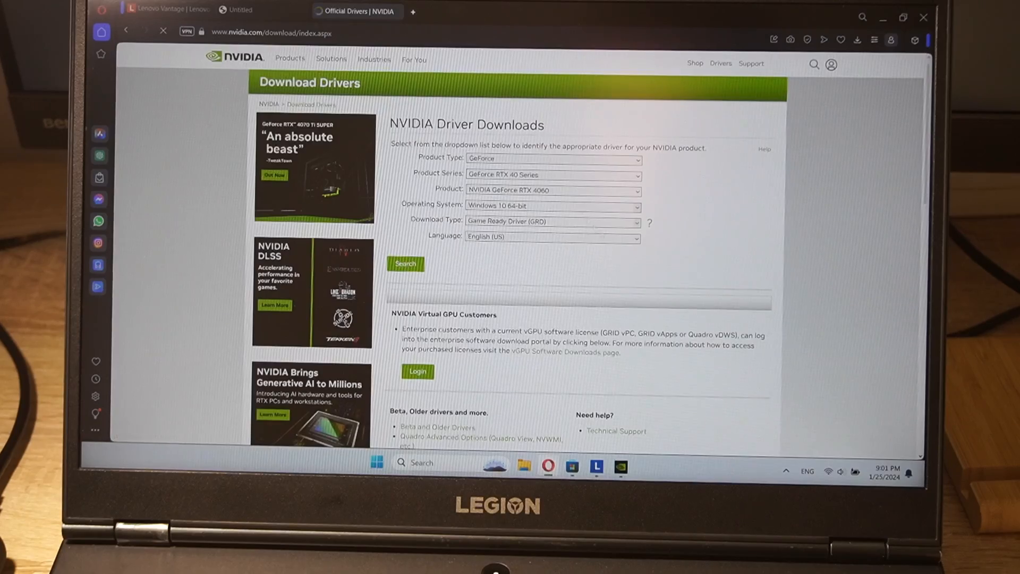
{"action": "left_click", "coordinate": [404, 263]}
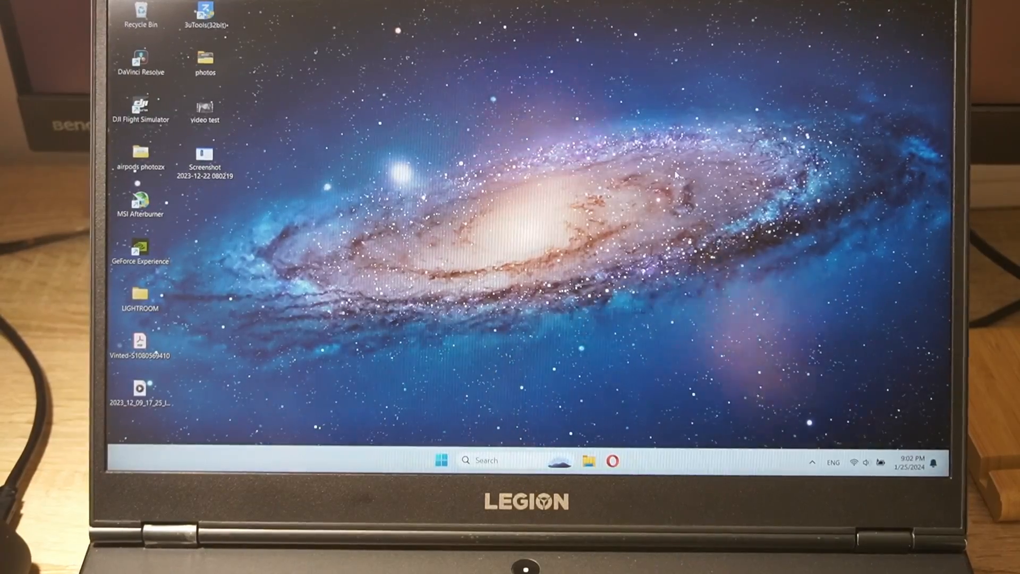
Step: Right-click empty desktop space to bring up its shortcut menu
{"action": "right_click", "coordinate": [748, 460]}
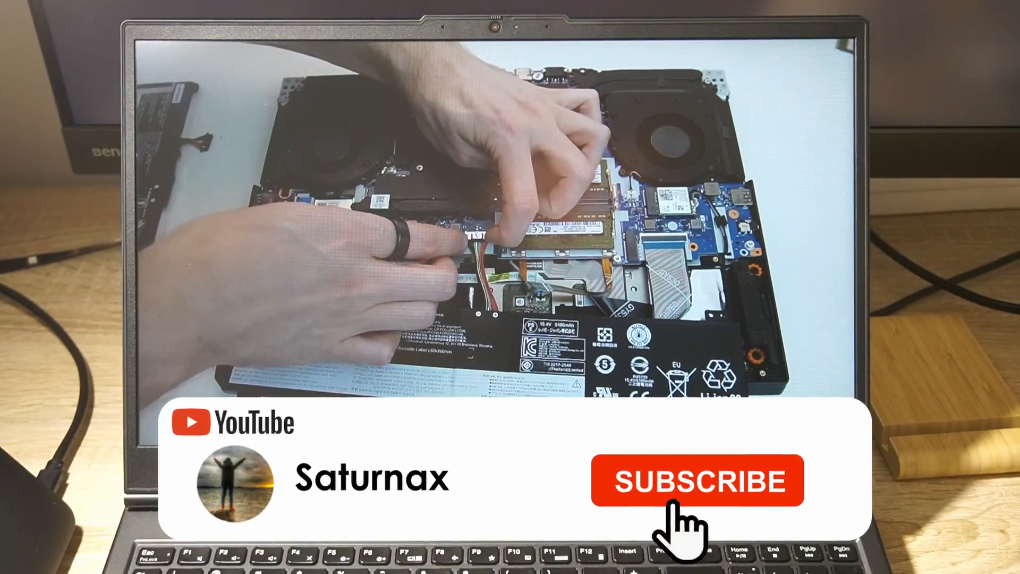
Step: Switch to the Amazon listing for the iFixit Pro Tech Toolkit
{"action": "left_click", "coordinate": [696, 480]}
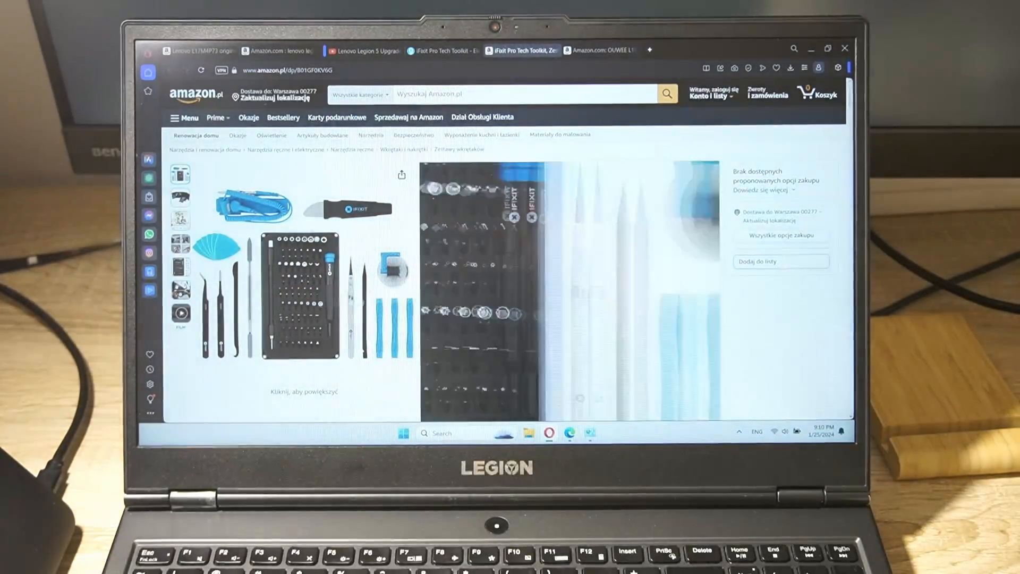
Step: Look through the iFixit toolkit listing and the OUWEE replacement battery listing
{"action": "scroll", "scroll_direction": "down", "scroll_amount": 3}
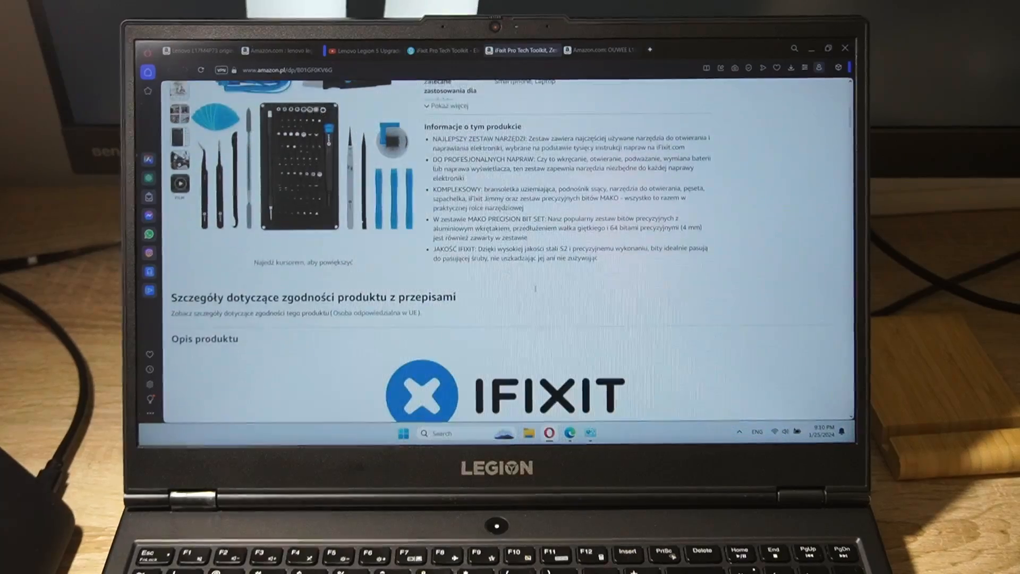
{"action": "scroll", "scroll_direction": "up", "scroll_amount": 3}
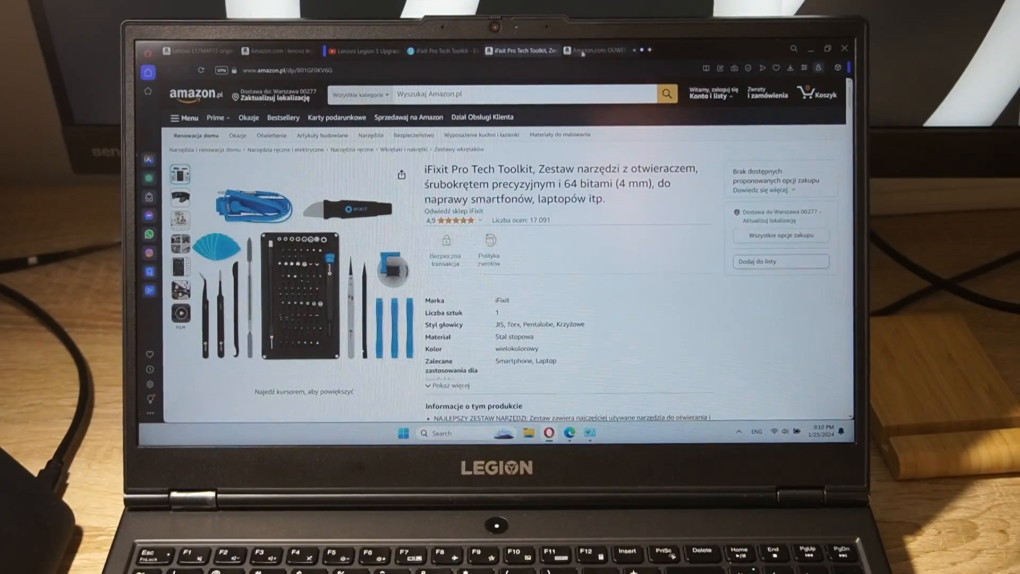
{"action": "left_click", "coordinate": [599, 51]}
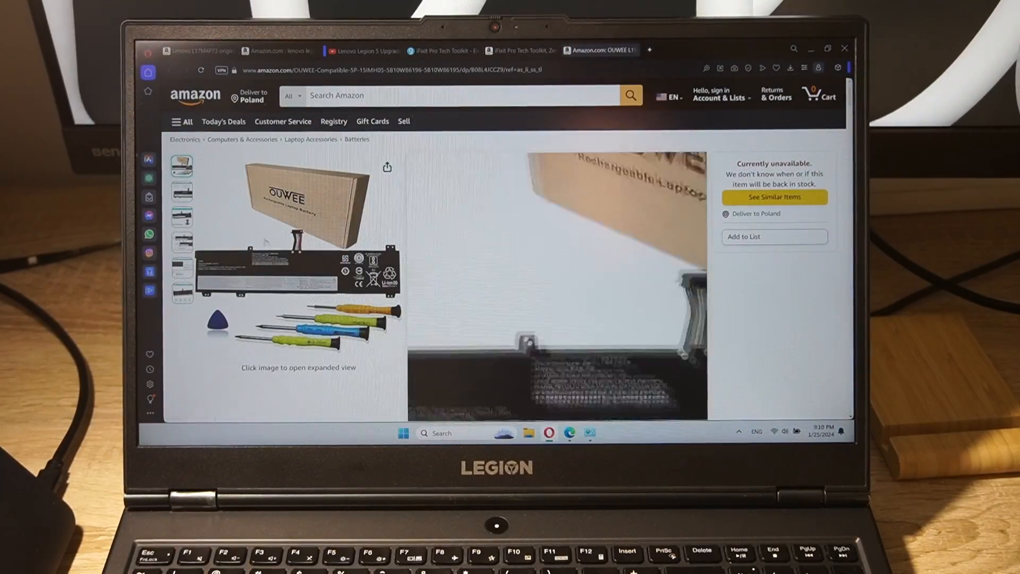
{"action": "scroll", "scroll_direction": "down", "scroll_amount": 3}
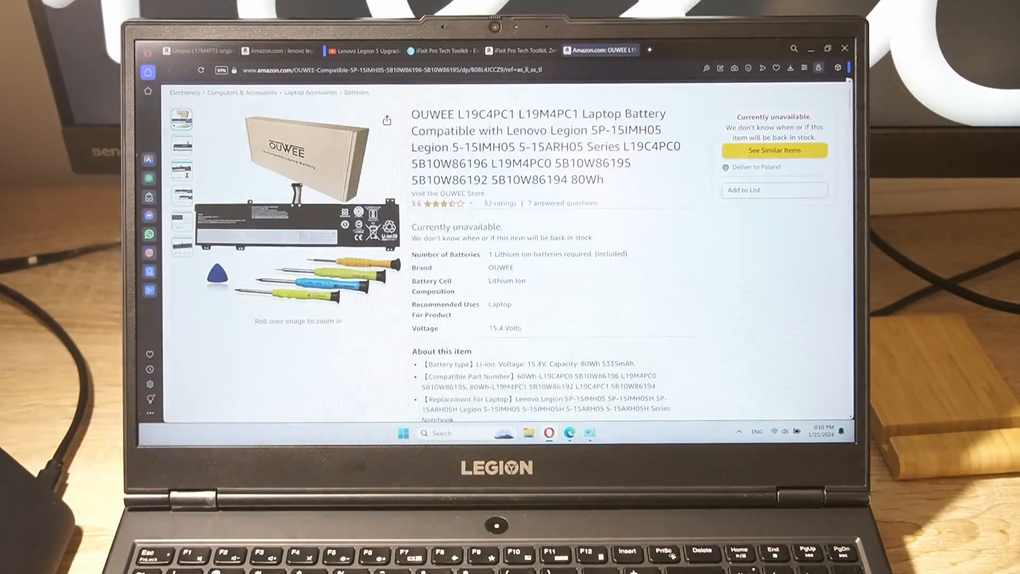
Step: Look through the Lenovo L17M4P73 battery listing and the Lenovo Legion 5 laptop listing
{"action": "left_click", "coordinate": [277, 51]}
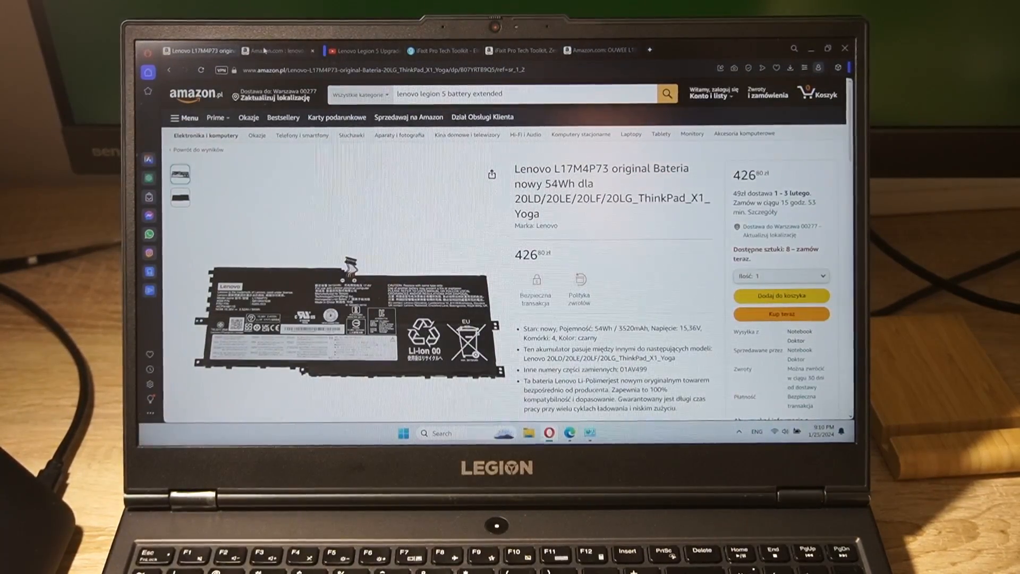
{"action": "left_click", "coordinate": [278, 51]}
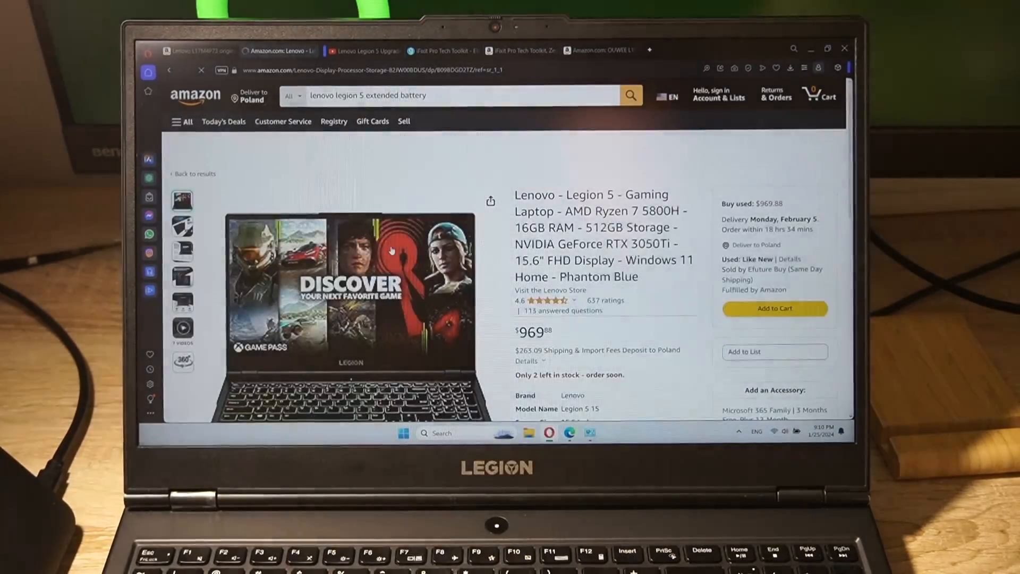
{"action": "scroll", "scroll_direction": "down", "scroll_amount": 3}
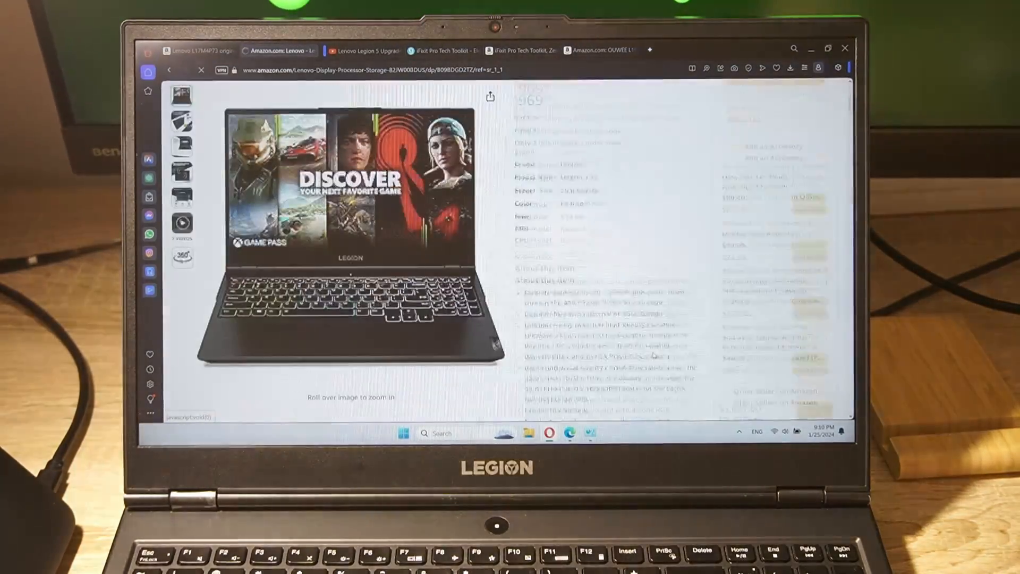
{"action": "scroll", "scroll_direction": "down", "scroll_amount": 3}
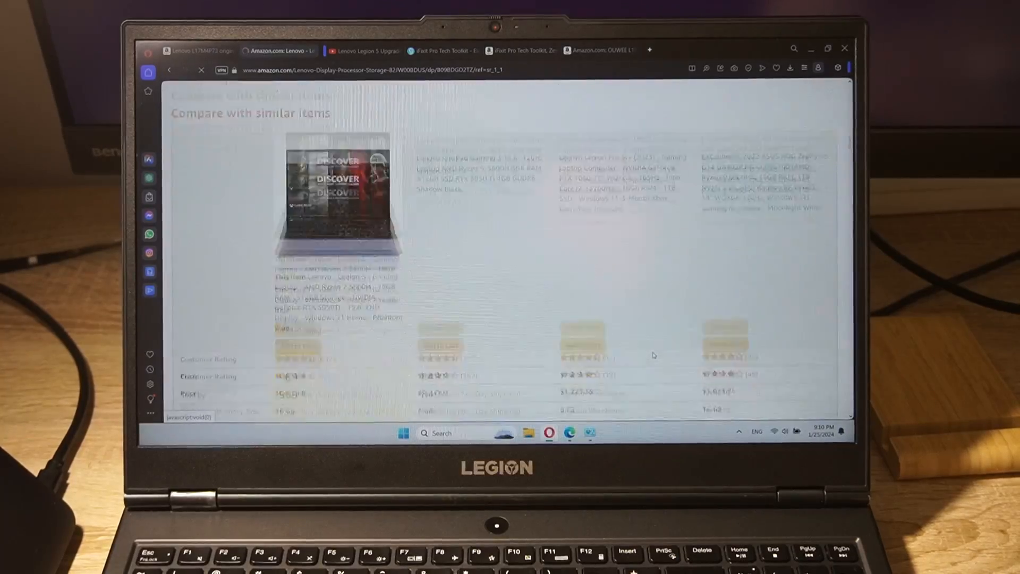
{"action": "scroll", "scroll_direction": "down", "scroll_amount": 3}
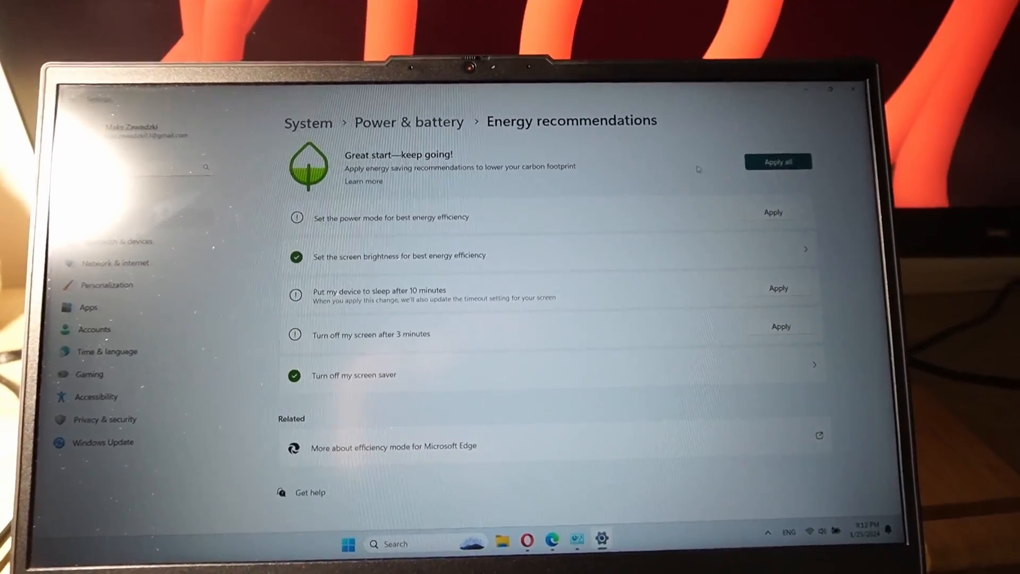
Step: Apply all energy recommendations so each shows a green check and 'Nicely done' appears
{"action": "left_click", "coordinate": [778, 162]}
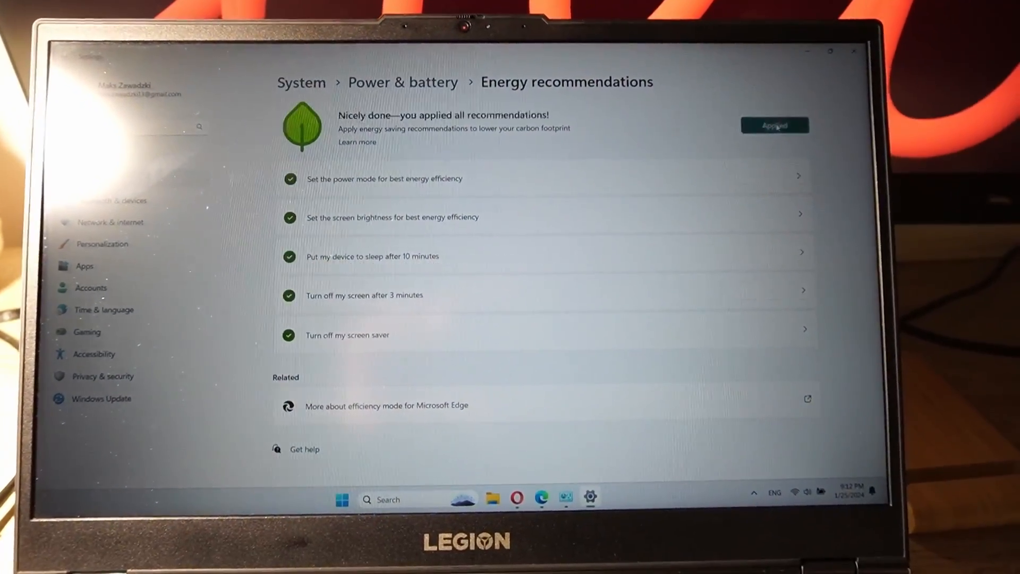